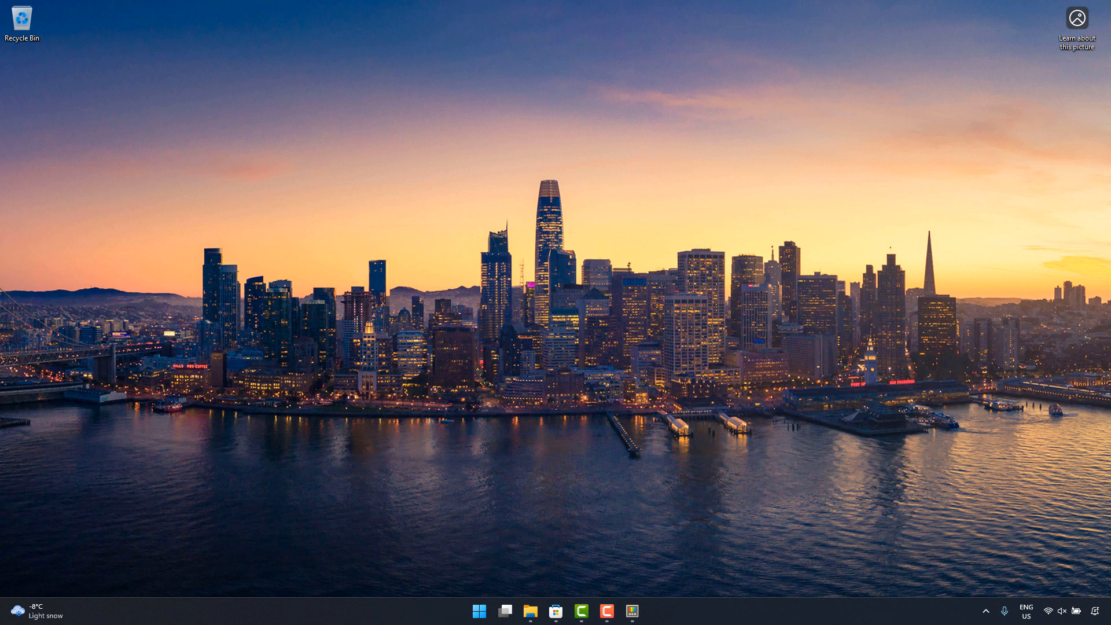
mouse_move(804, 523)
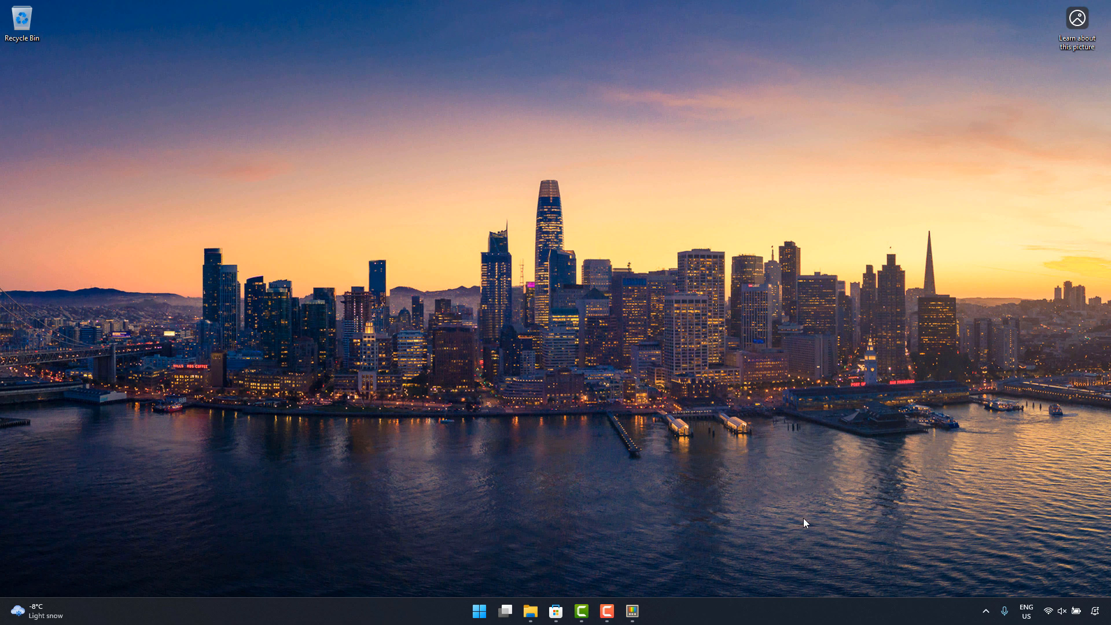
Launch Microsoft Store from the taskbar.
left_click(555, 611)
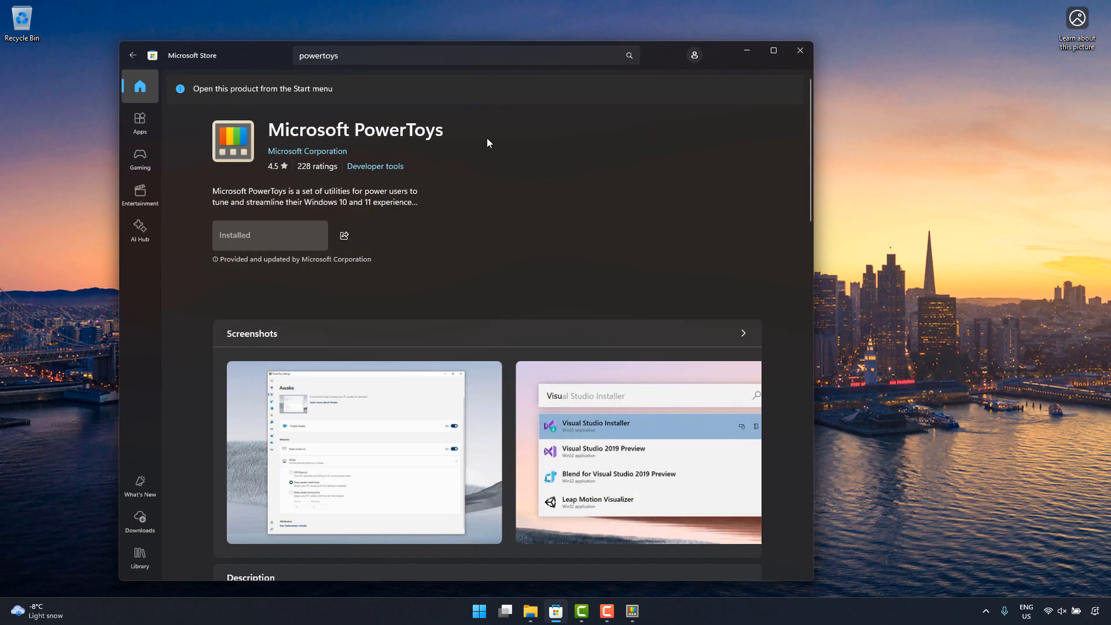
mouse_move(561, 176)
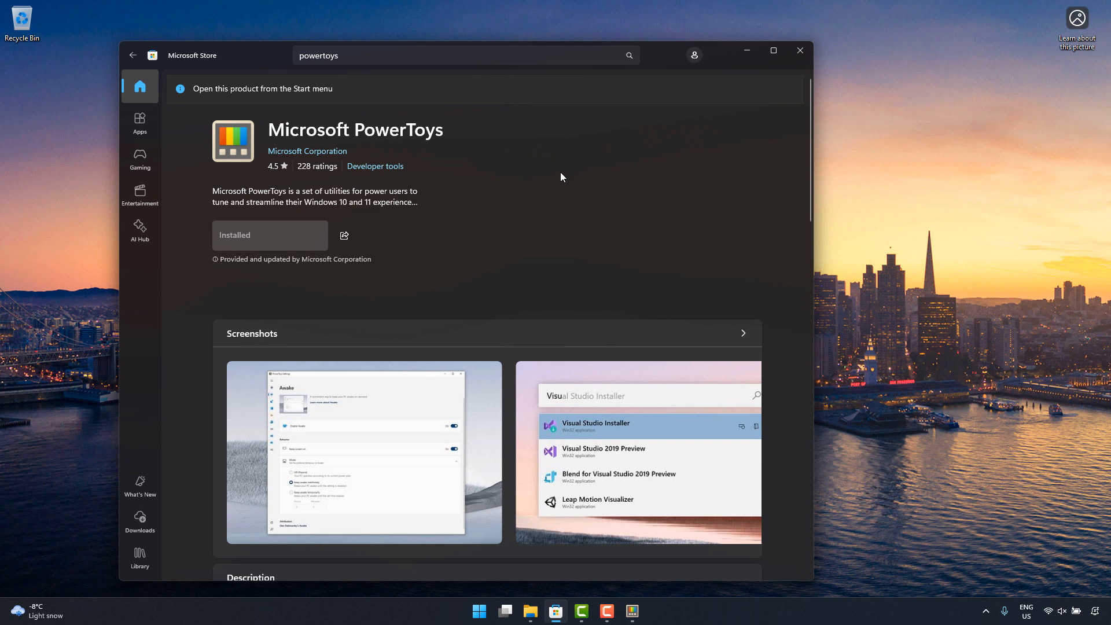
mouse_move(654, 180)
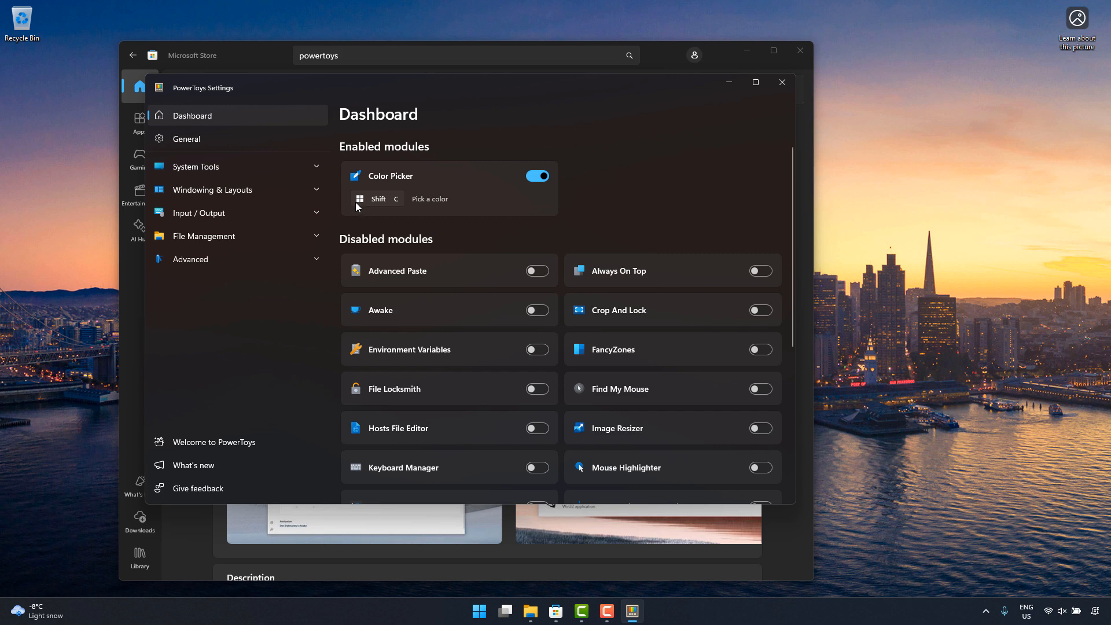
Start Color Picker from the Dashboard and sample a magenta colour from the skyline wallpaper.
left_click(781, 82)
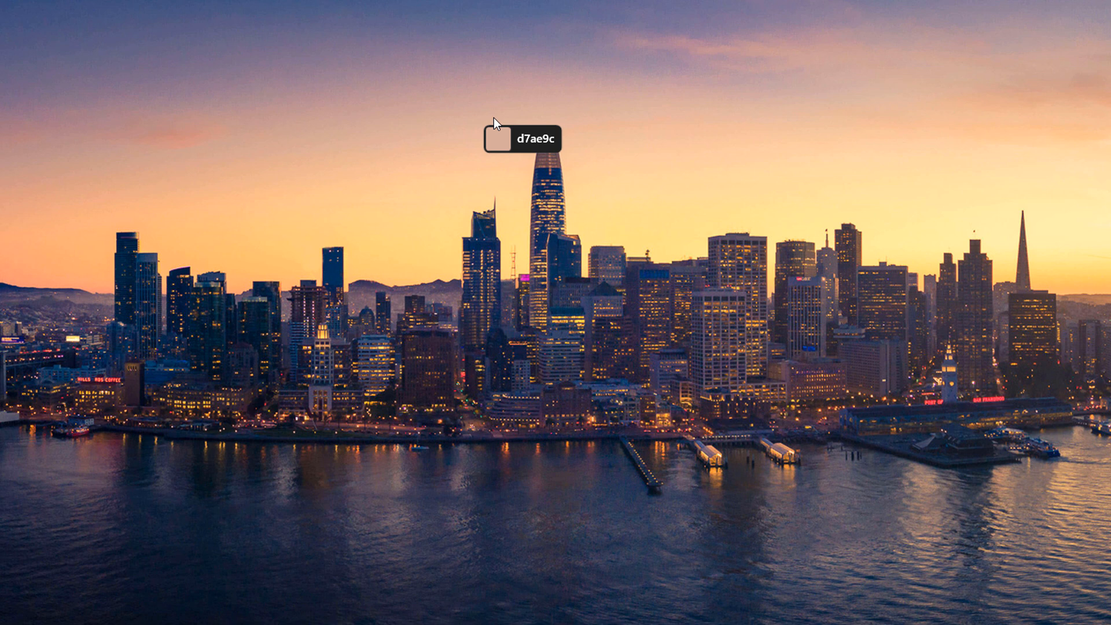
mouse_move(599, 202)
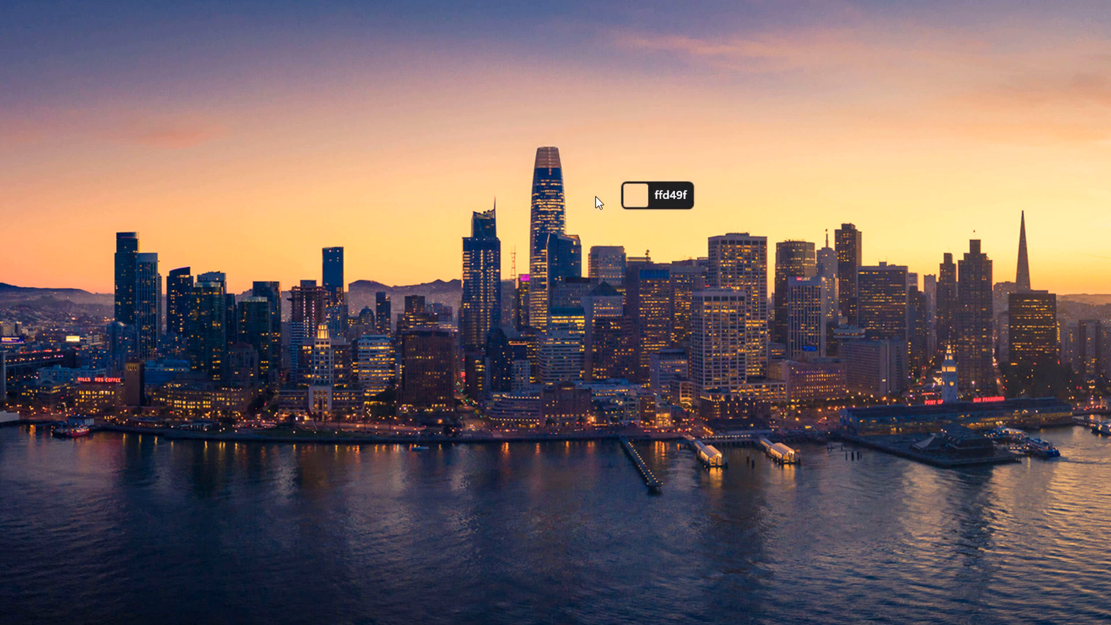
left_click(636, 197)
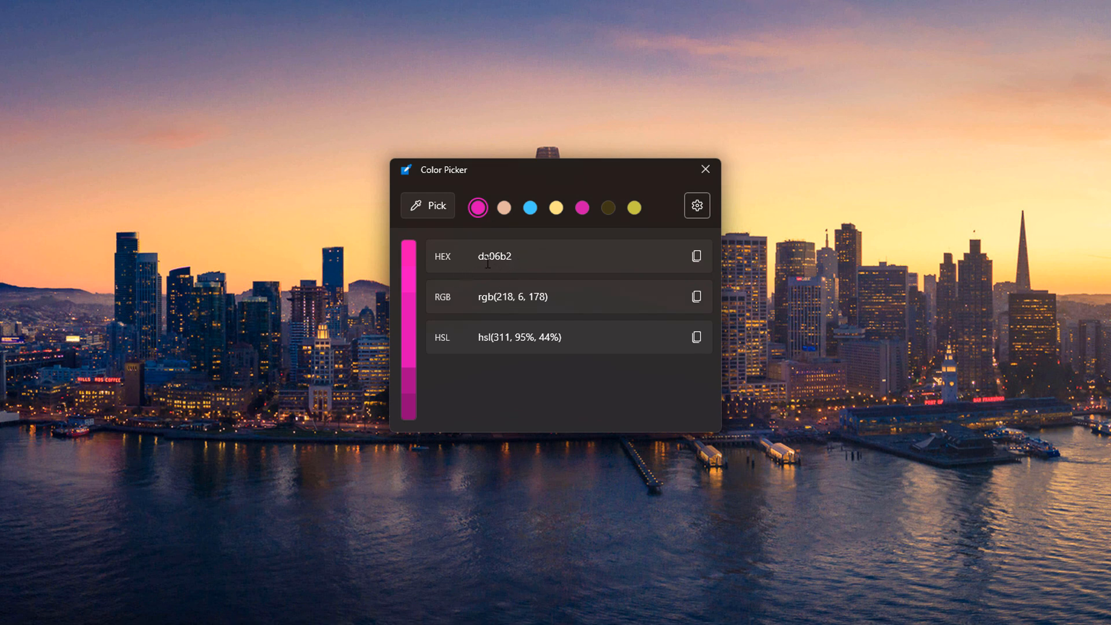
mouse_move(452, 310)
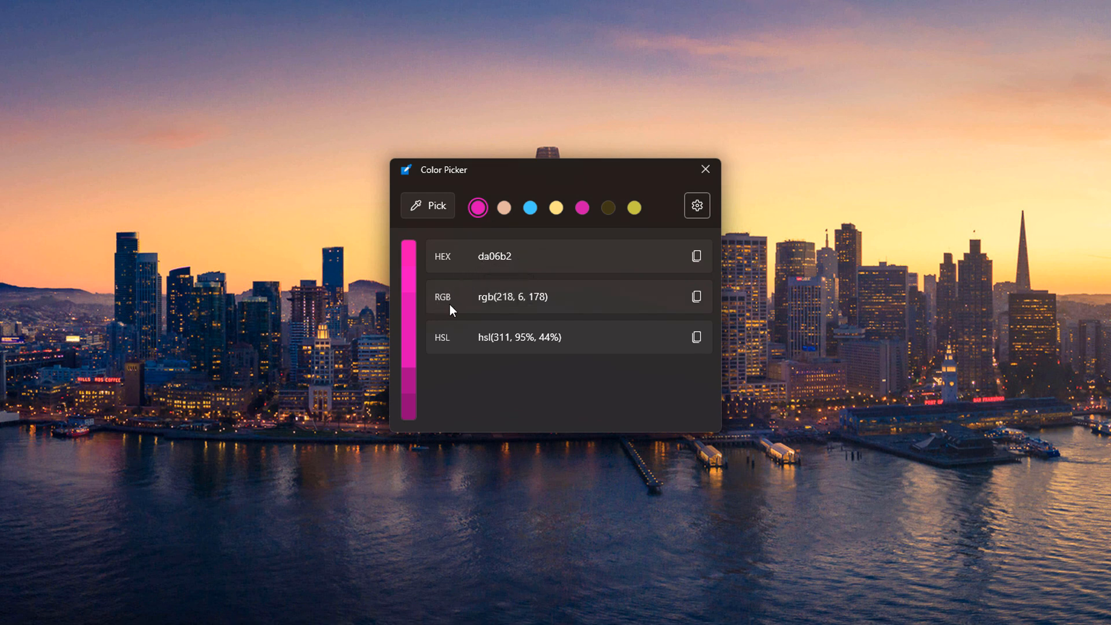
mouse_move(444, 347)
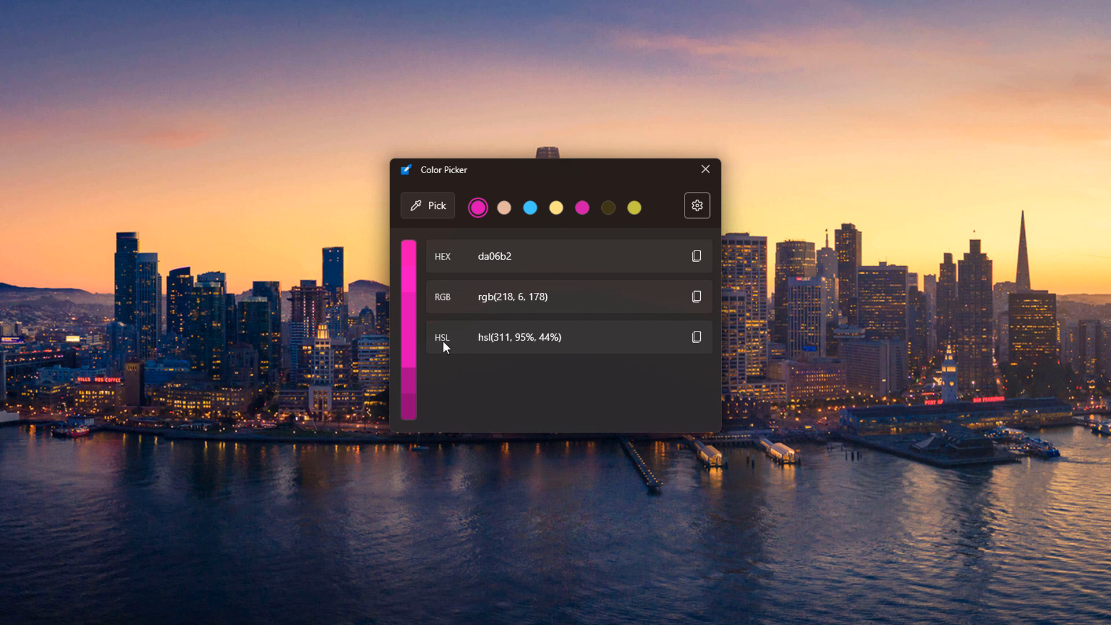
mouse_move(637, 295)
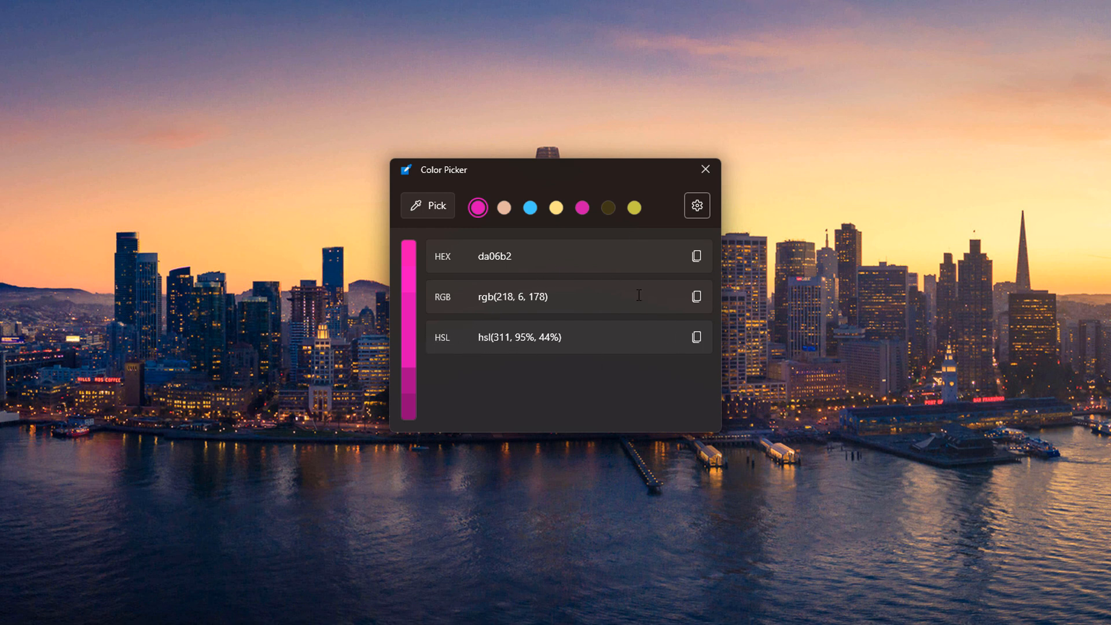
mouse_move(428, 206)
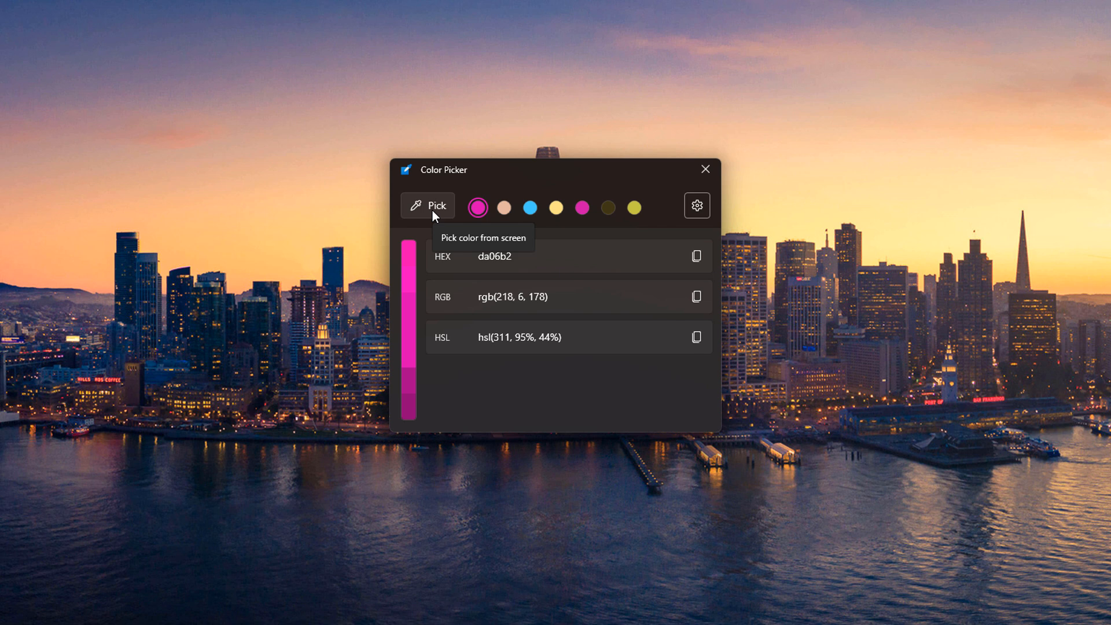
Add pale yellow fed681 to the history, then reselect the pink da06b2 sample.
left_click(477, 207)
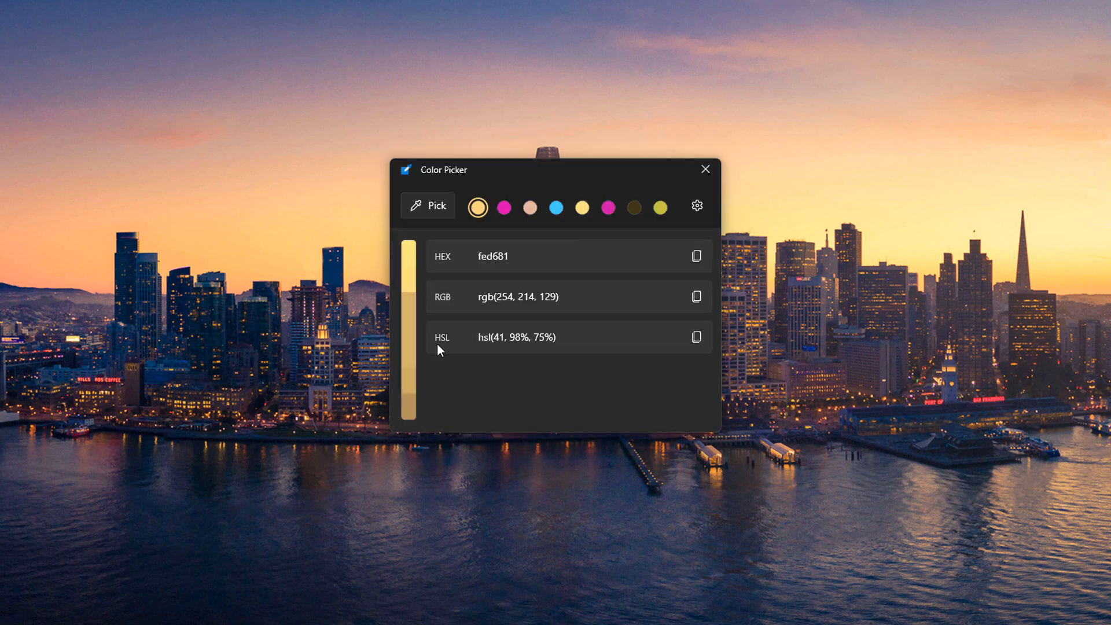
mouse_move(502, 207)
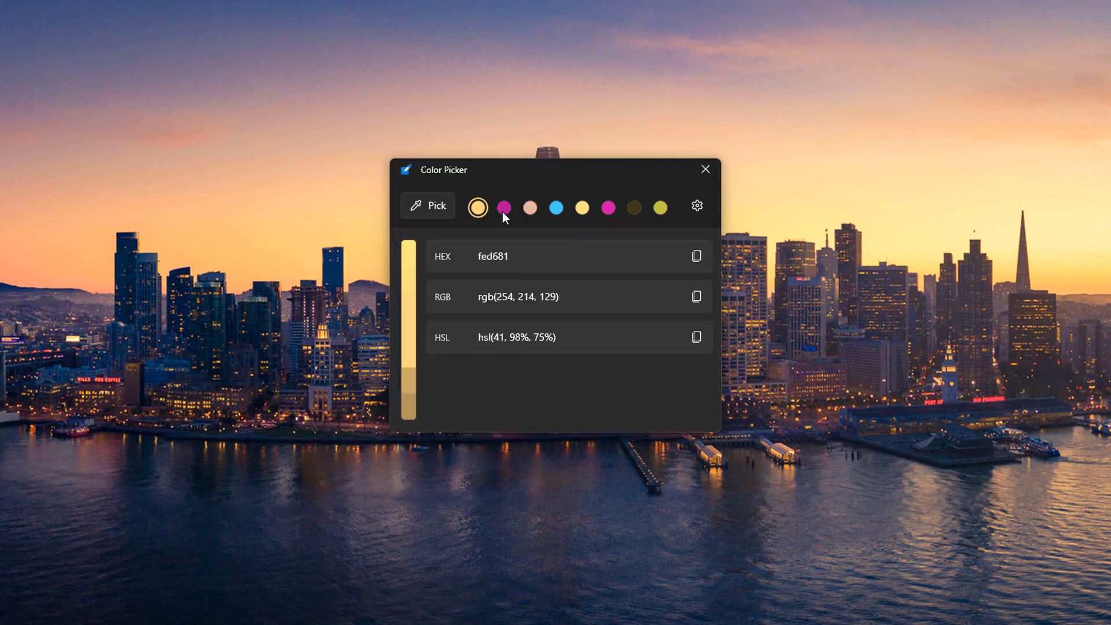
left_click(503, 207)
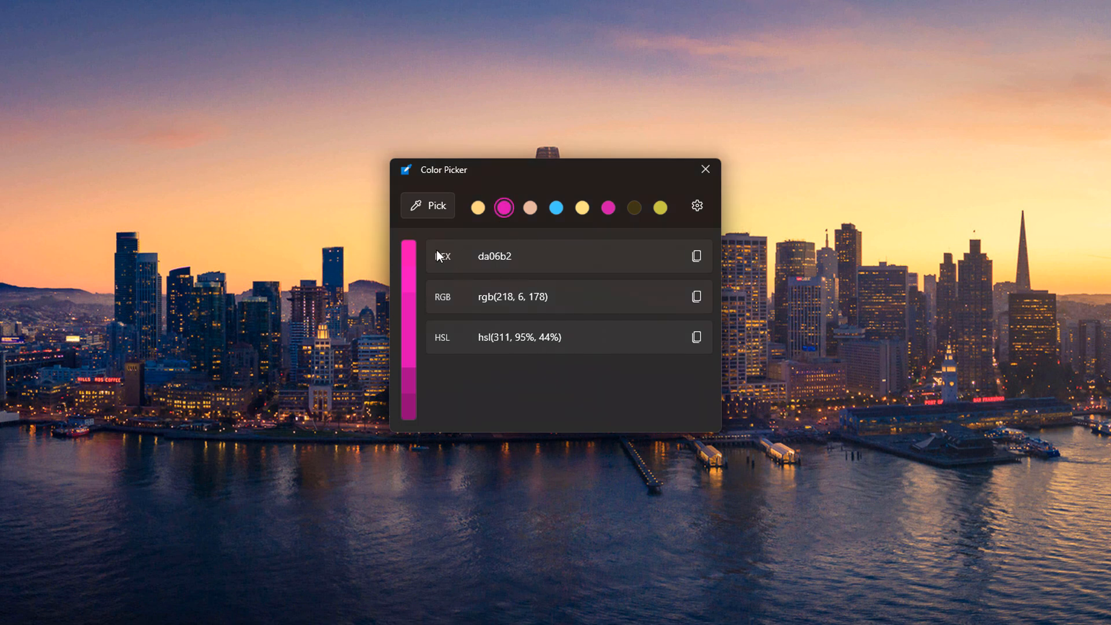
left_click(695, 256)
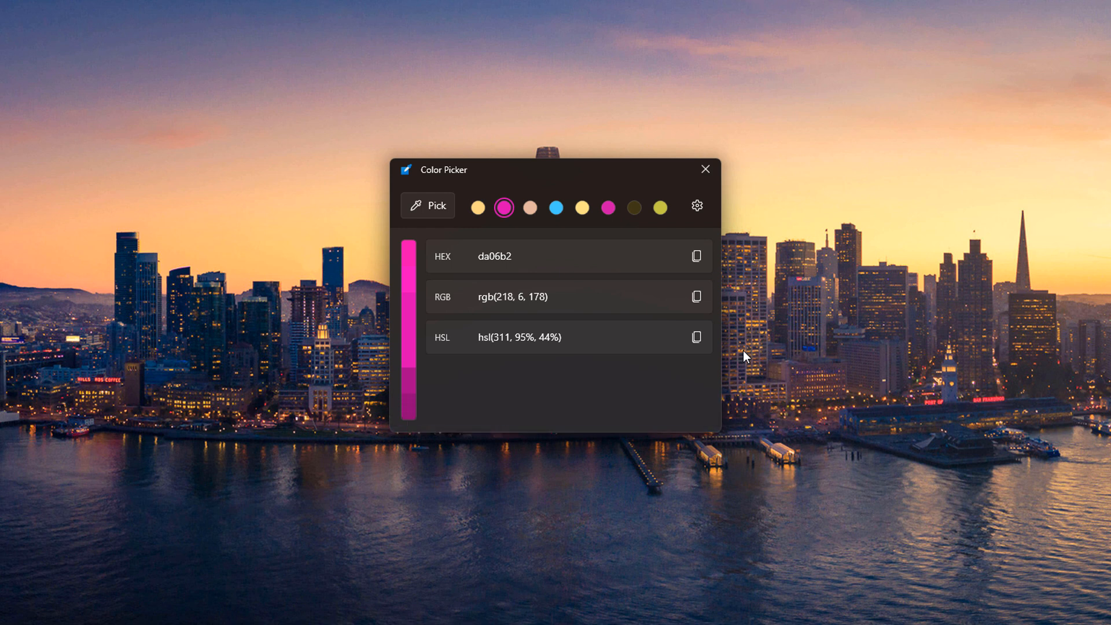
left_click(695, 205)
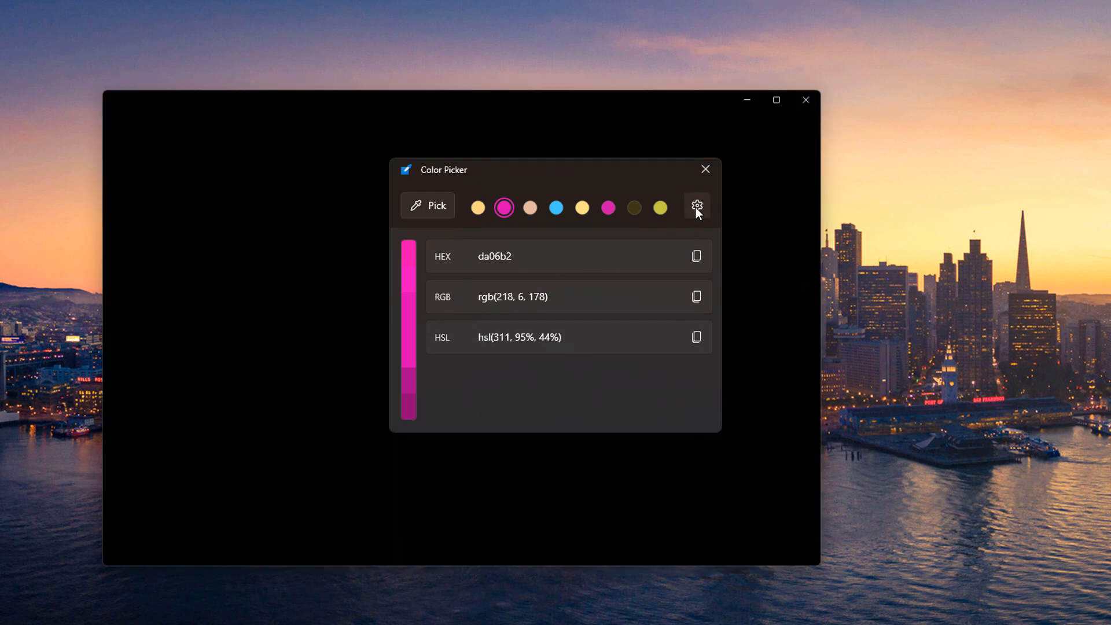
Keep Color Picker activation behaviour as 'Pick a color and open editor'.
left_click(695, 206)
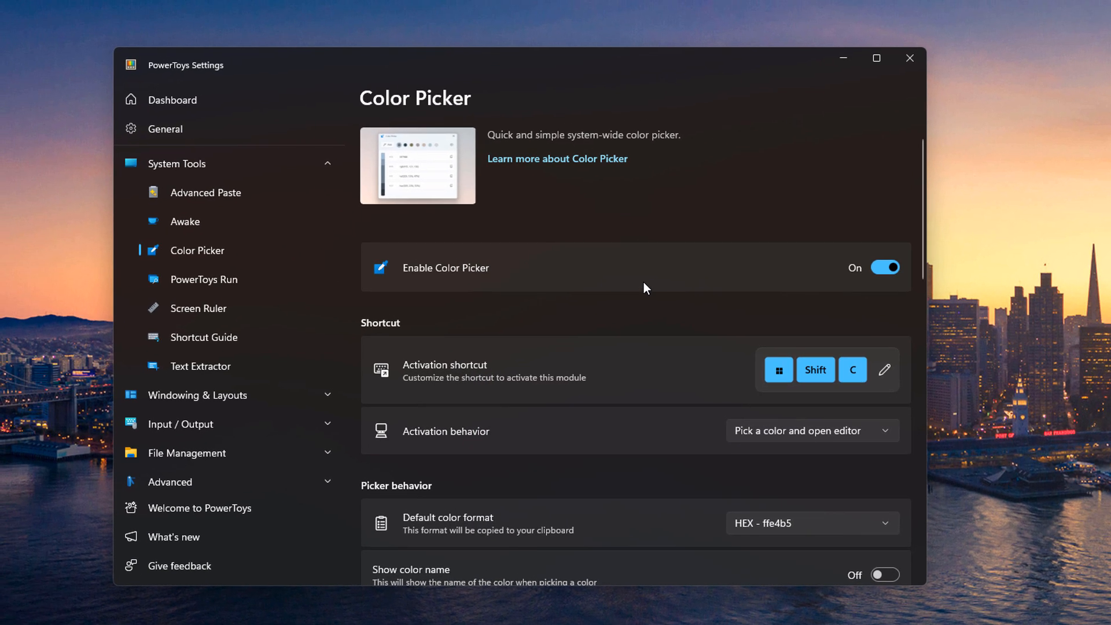
mouse_move(760, 343)
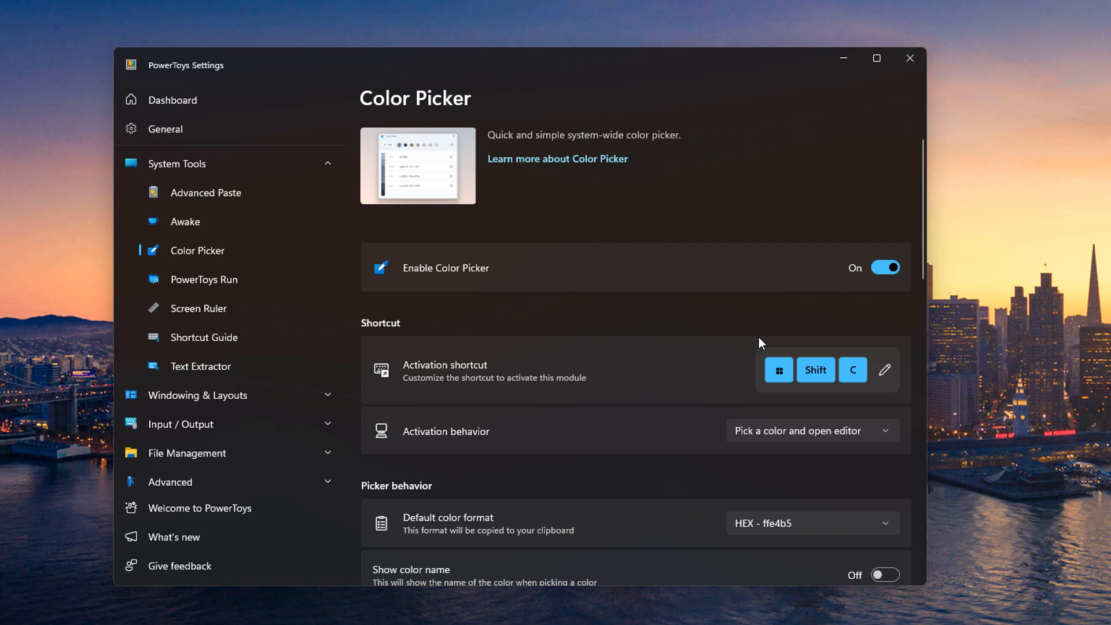
scroll("down", 3)
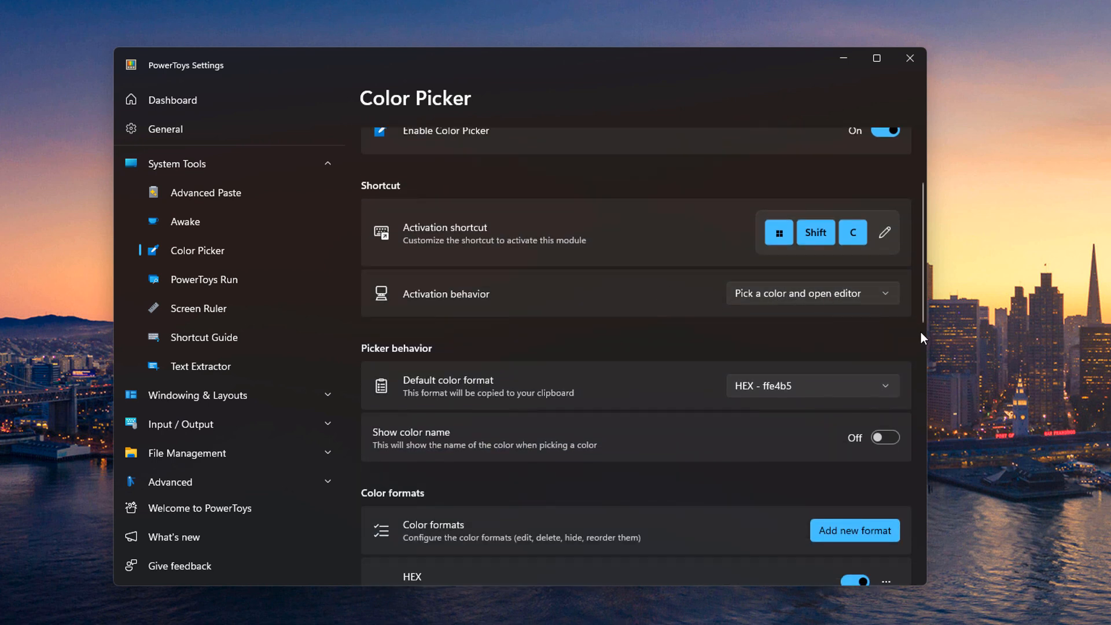
left_click(812, 293)
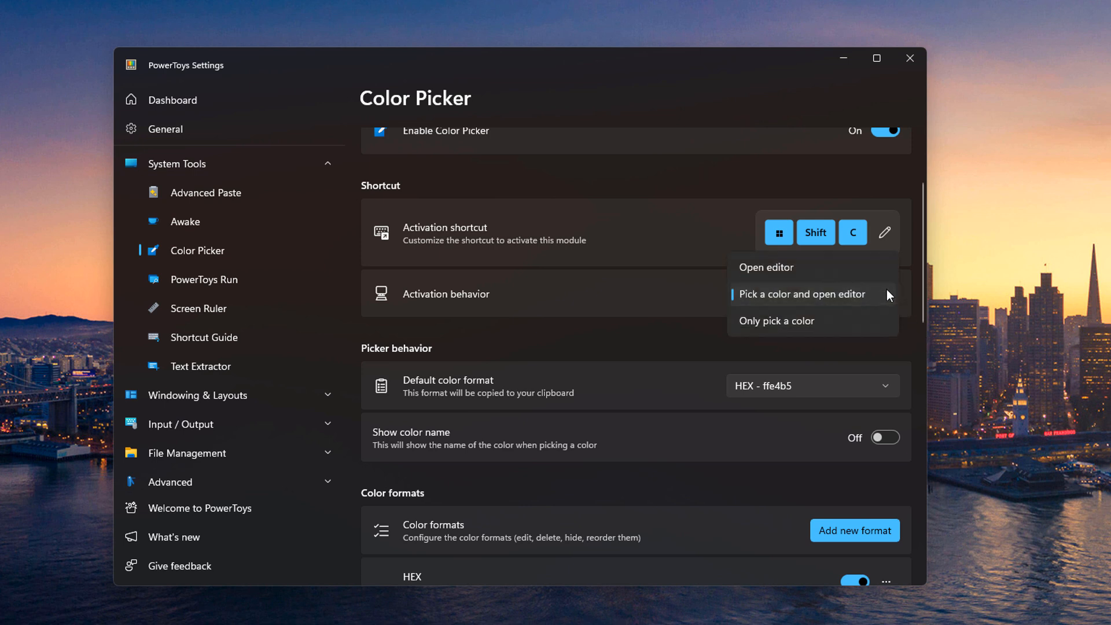
mouse_move(853, 338)
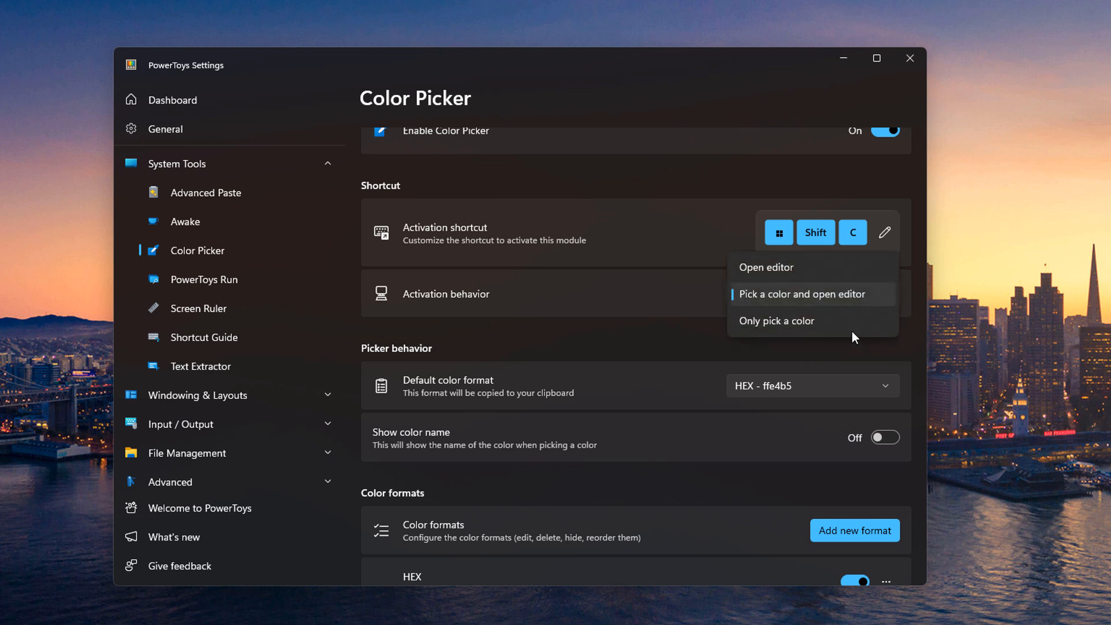
left_click(802, 294)
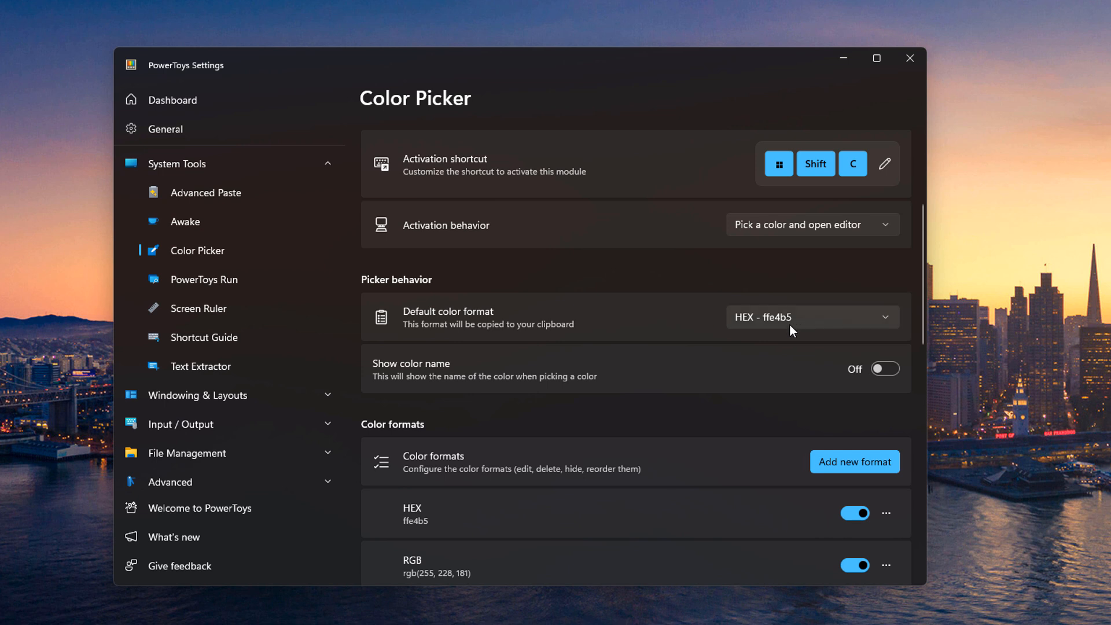
mouse_move(683, 378)
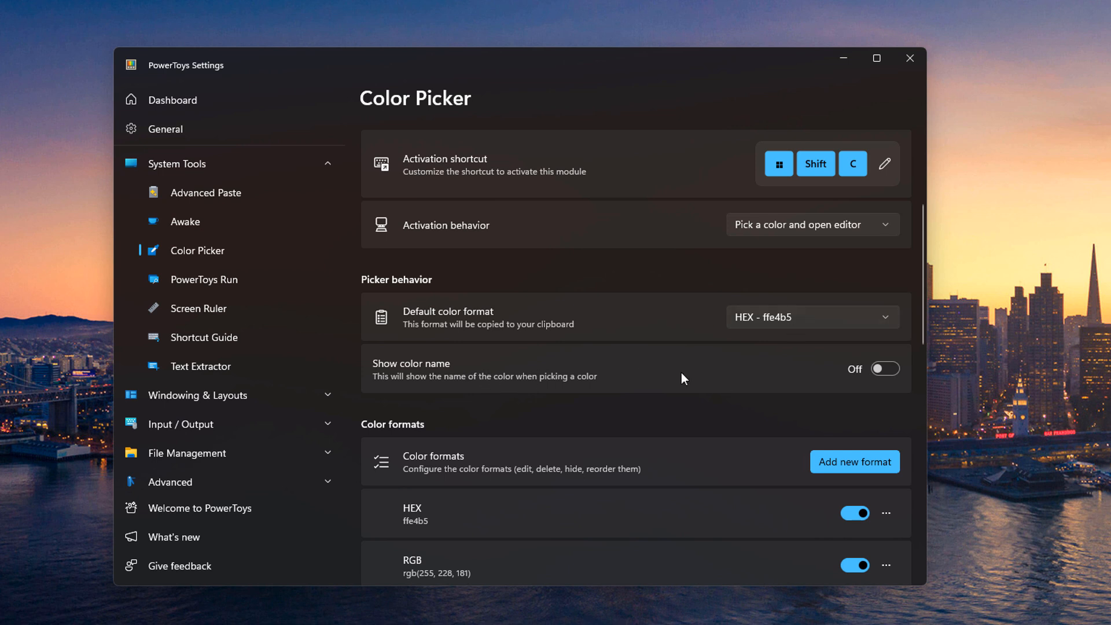
Turn Show color name on and review the Color formats list.
left_click(883, 369)
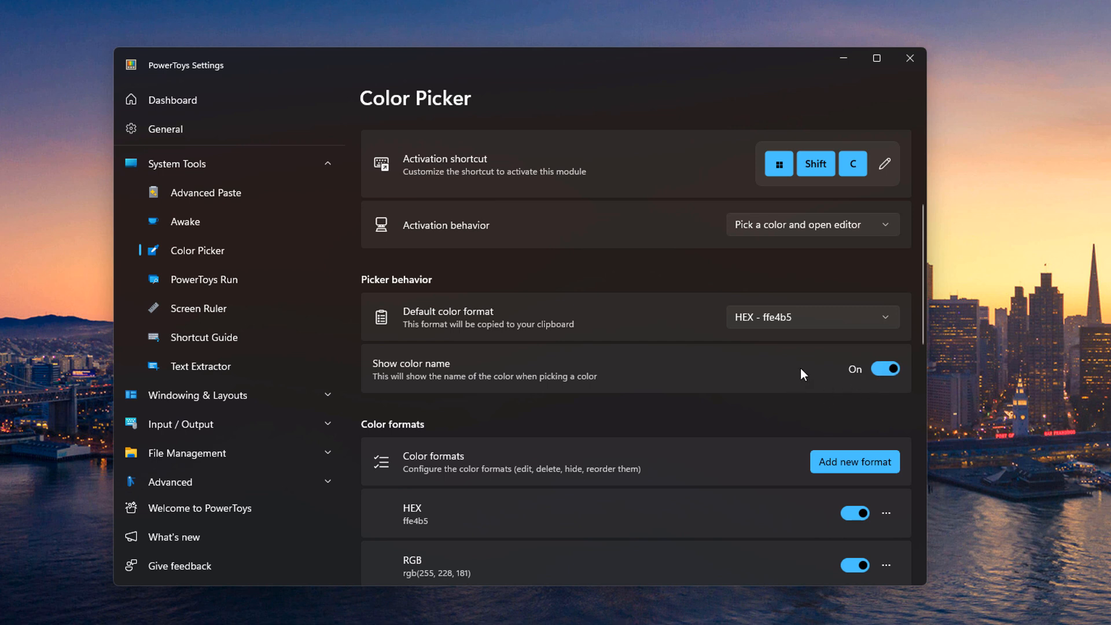
scroll("down", 3)
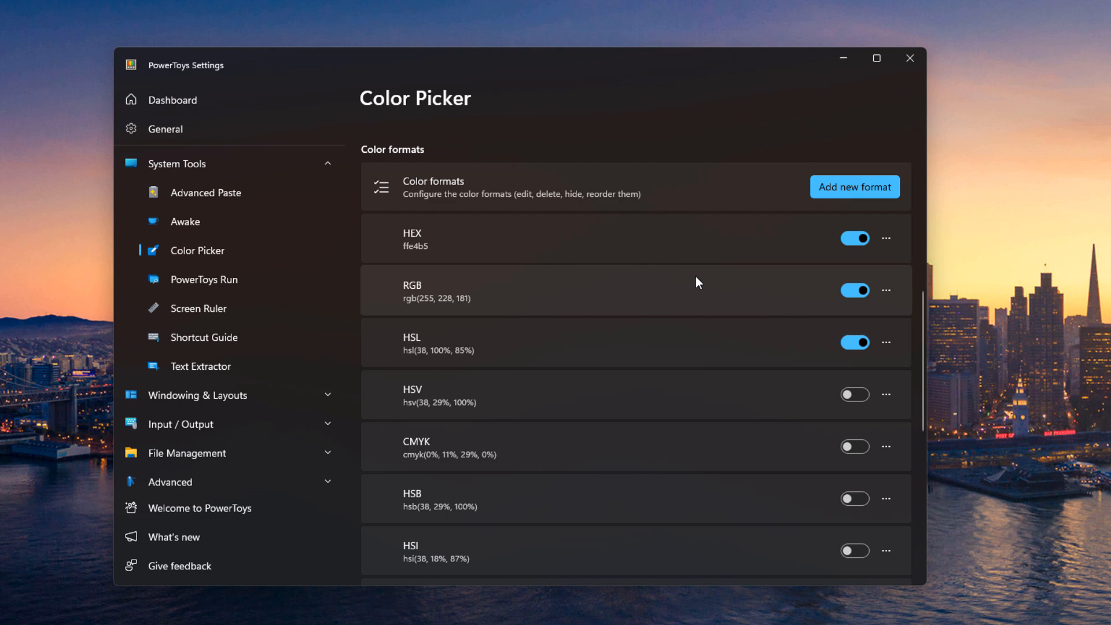
scroll("down", 3)
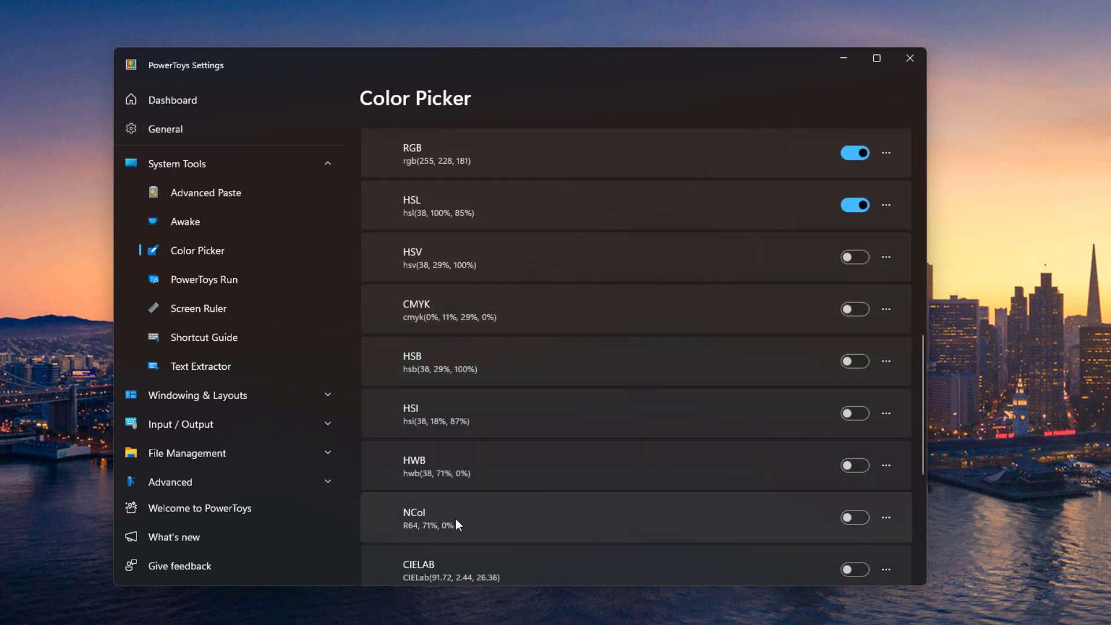
left_click(854, 517)
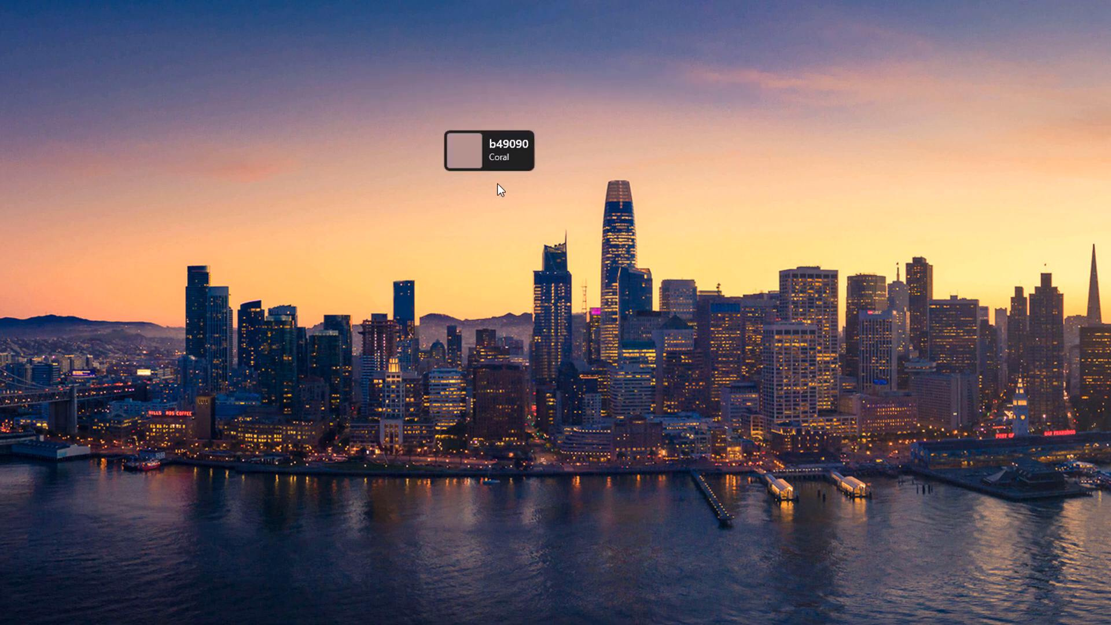
mouse_move(462, 205)
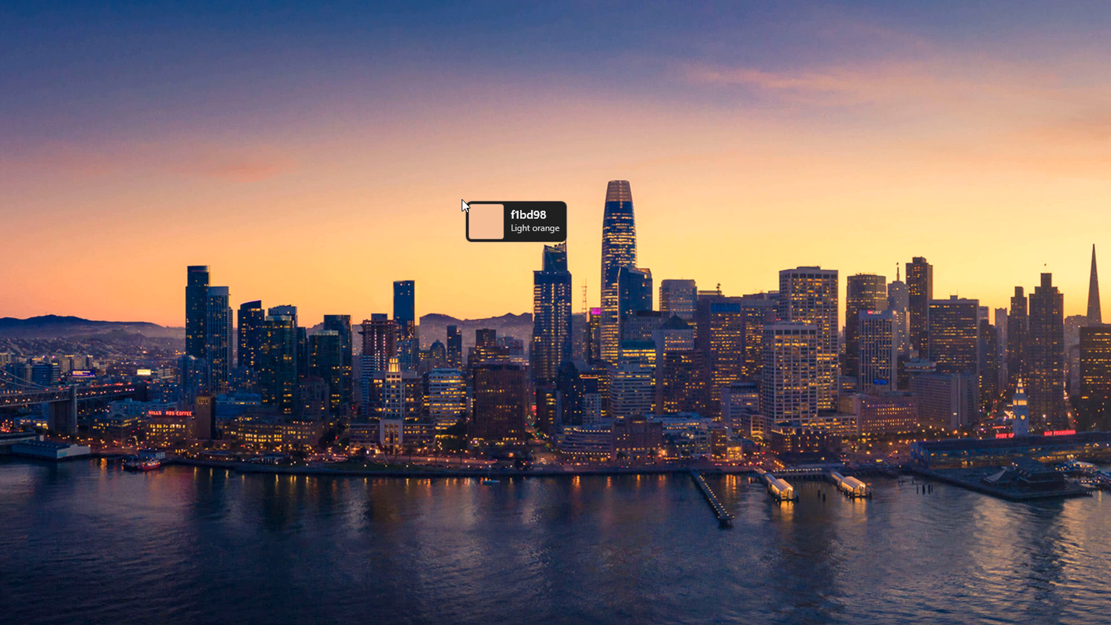
mouse_move(545, 533)
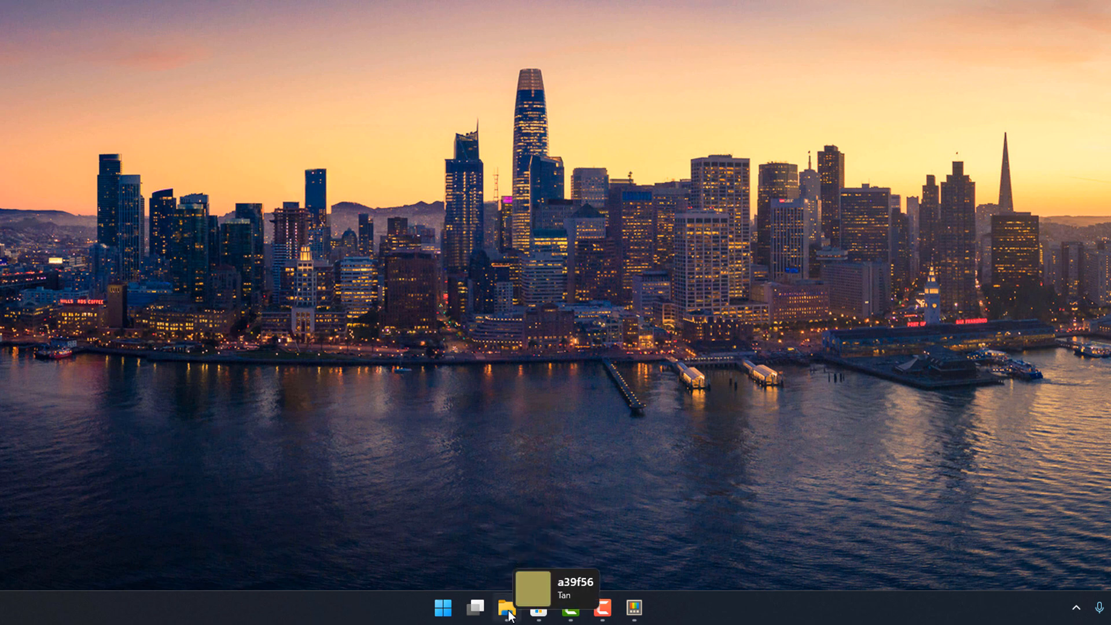
mouse_move(360, 337)
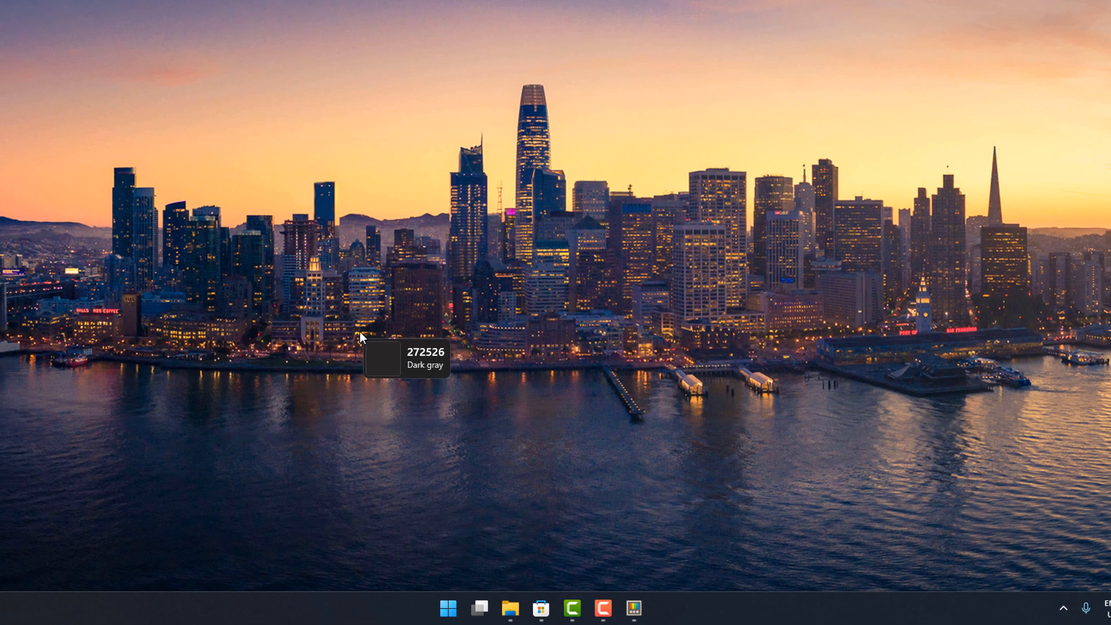